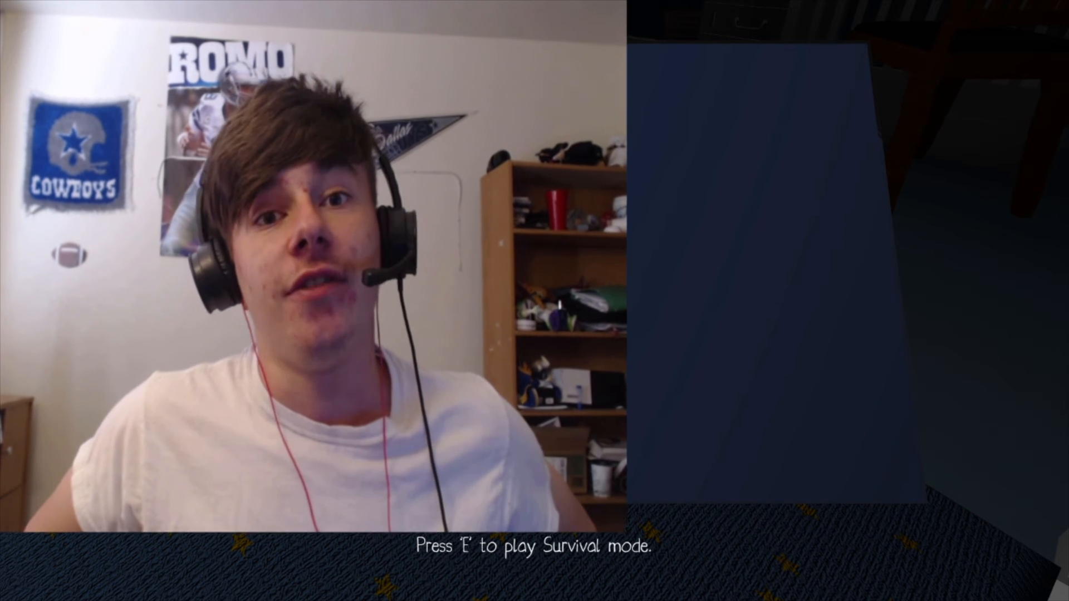
key("e")
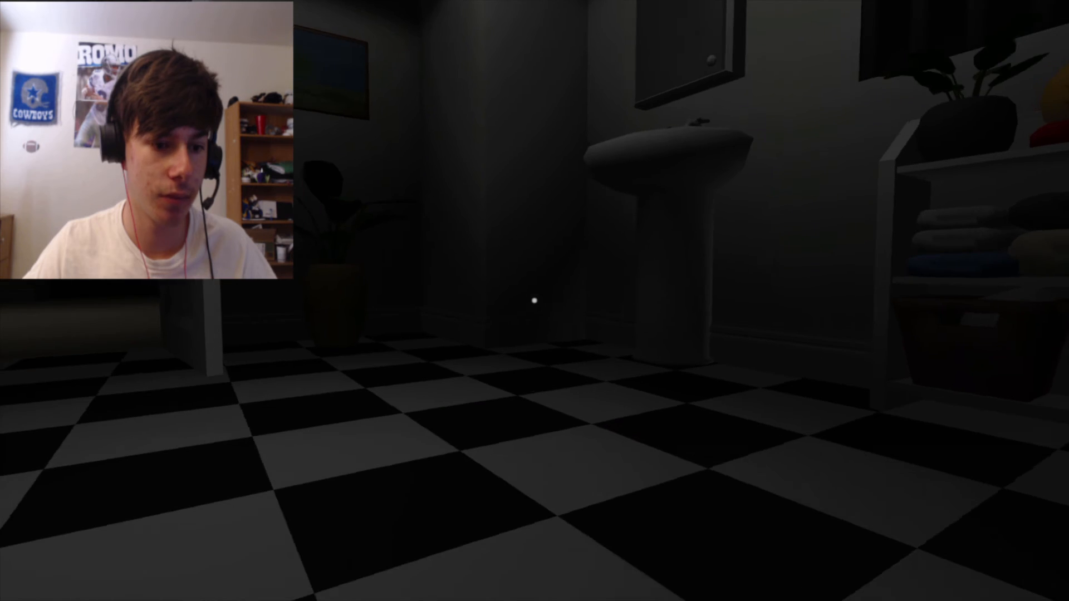
mouse_move(535, 300)
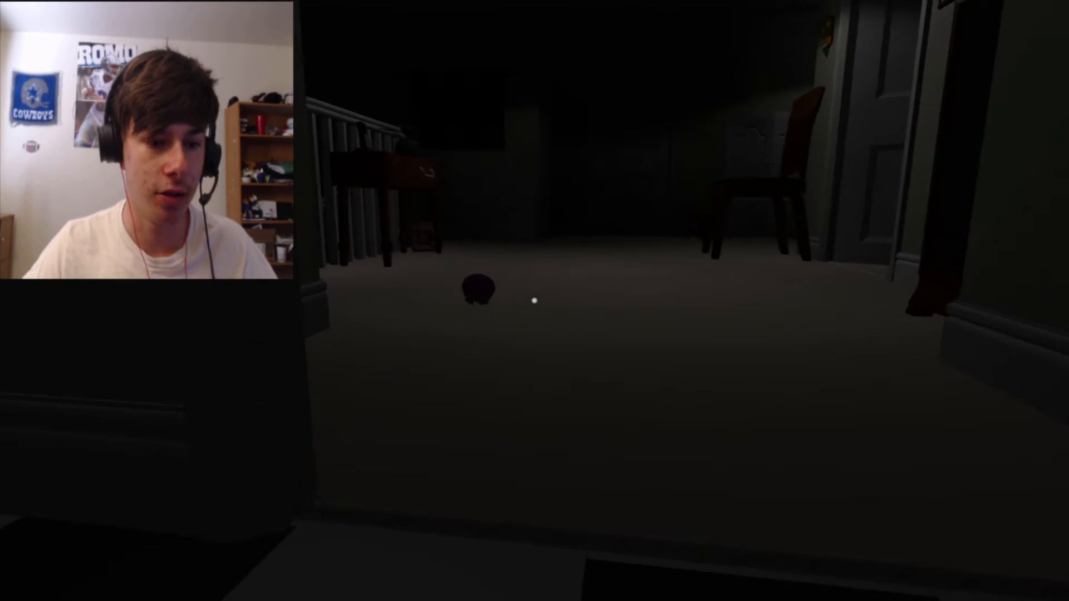
mouse_move(535, 301)
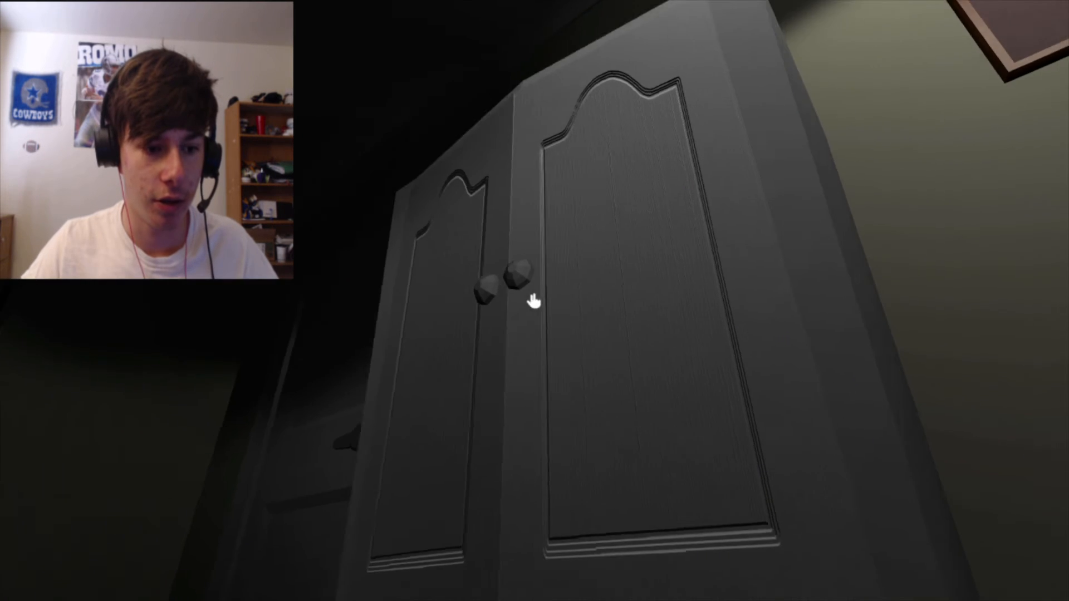
left_click(536, 303)
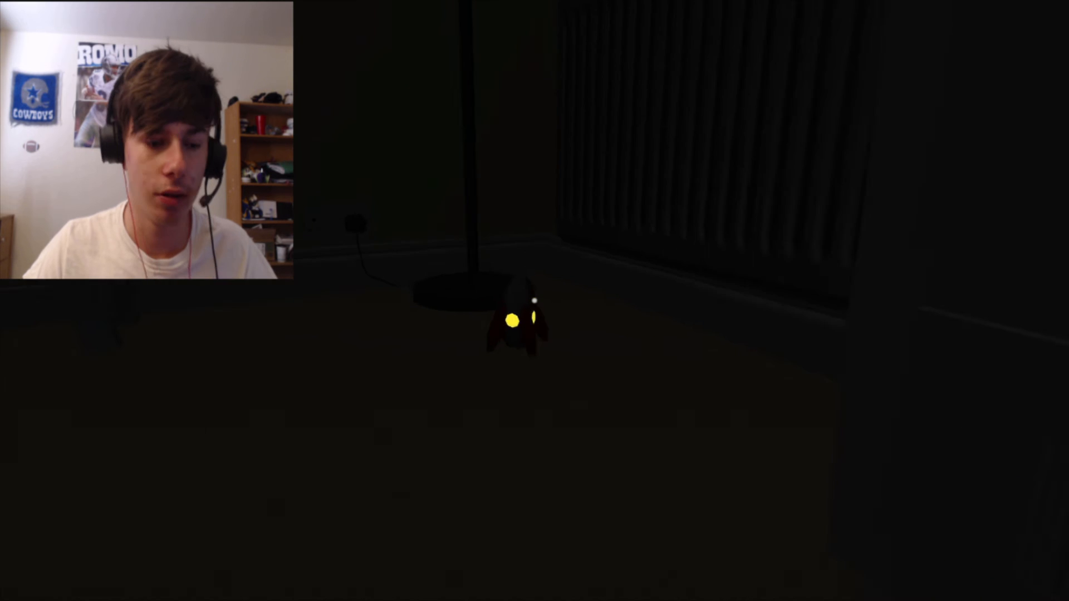
mouse_move(535, 300)
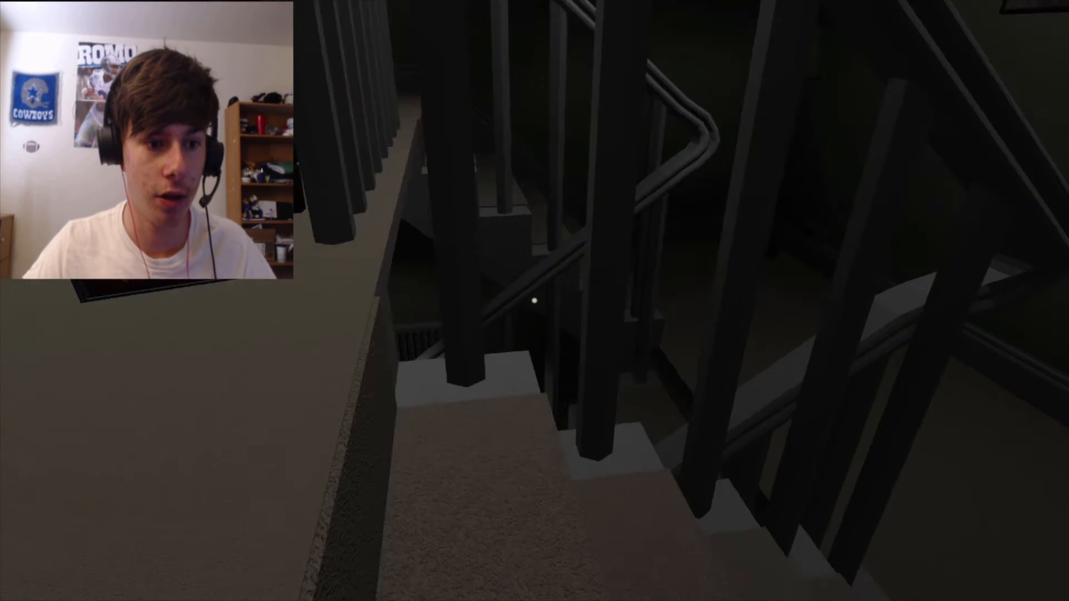
mouse_move(535, 301)
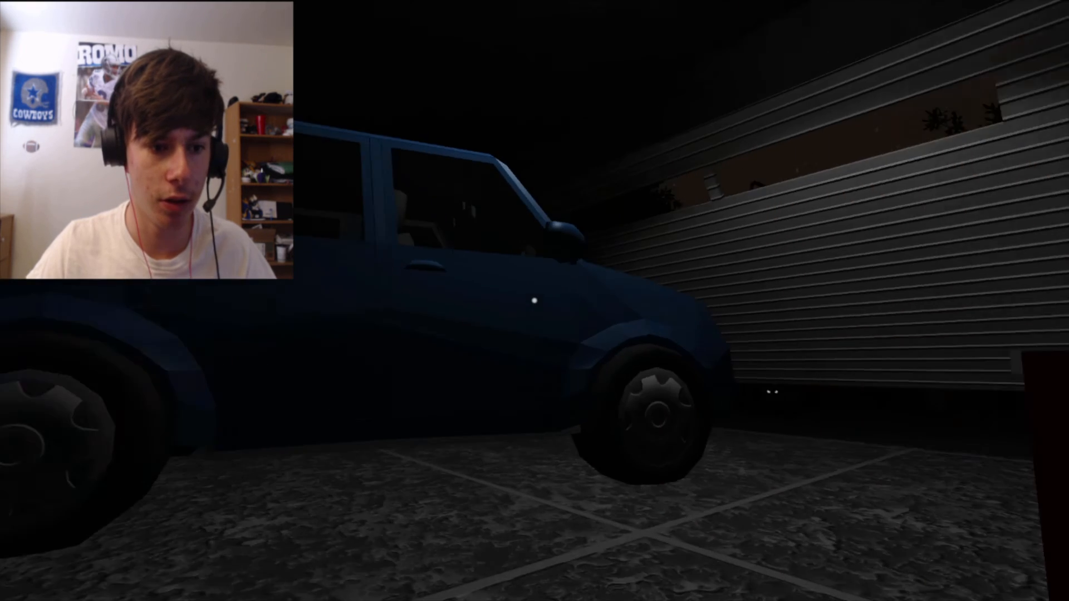
mouse_move(535, 301)
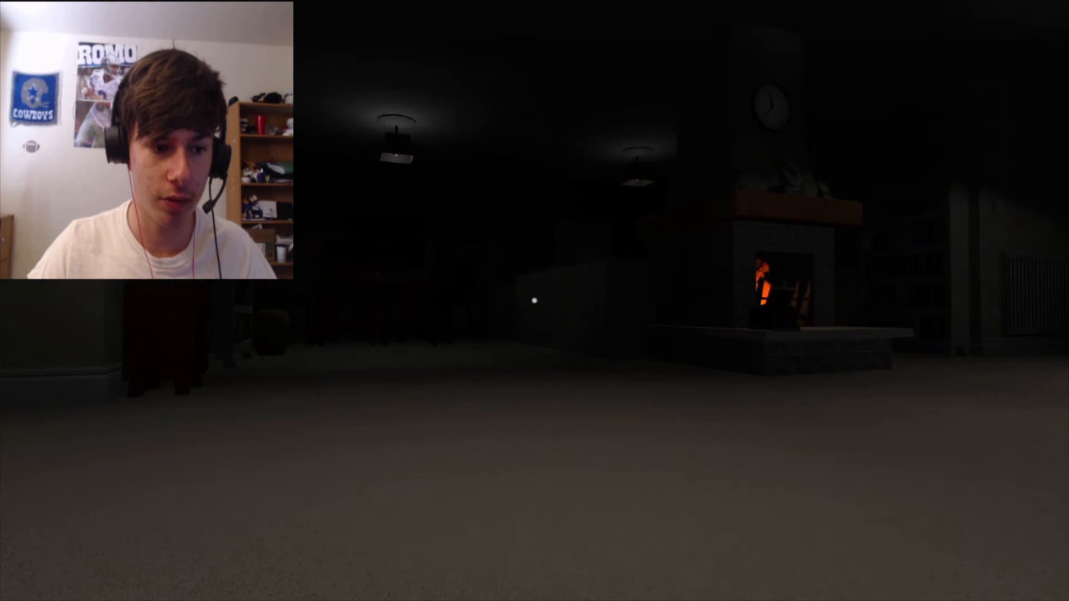
mouse_move(535, 300)
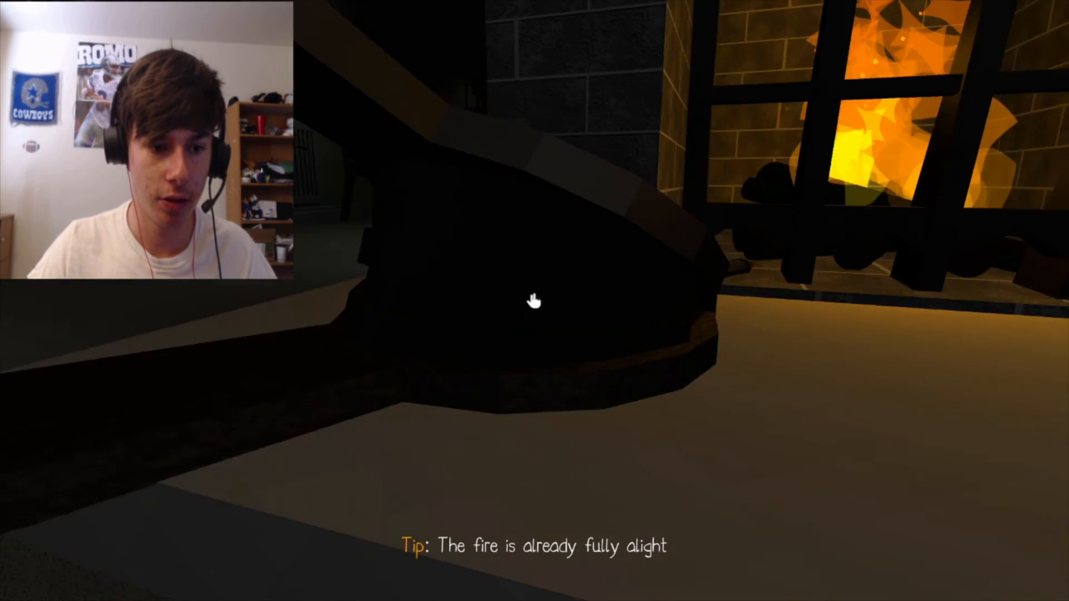
mouse_move(535, 302)
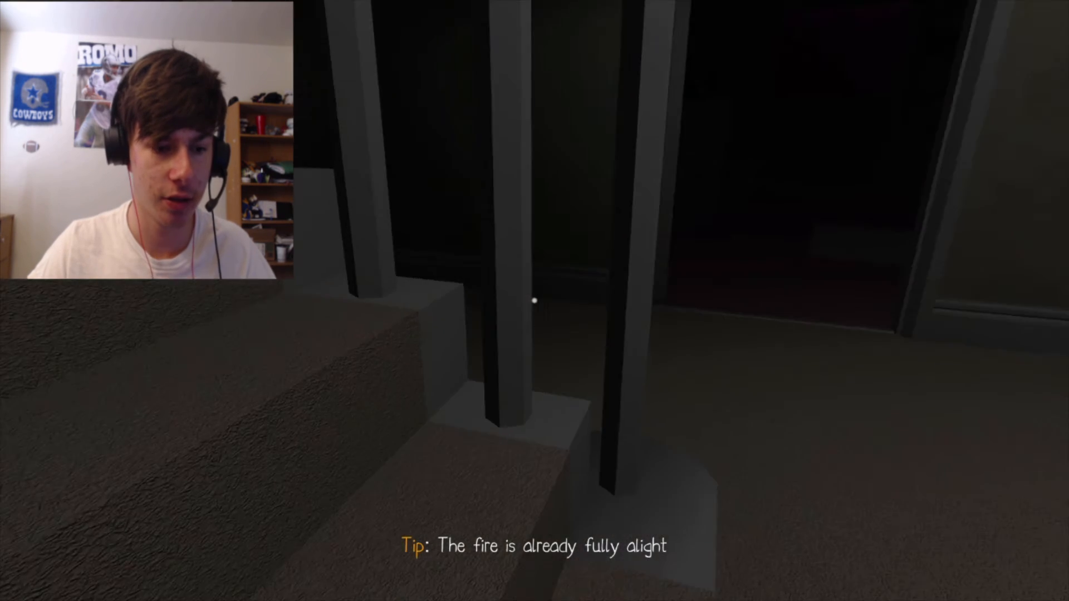
mouse_move(534, 300)
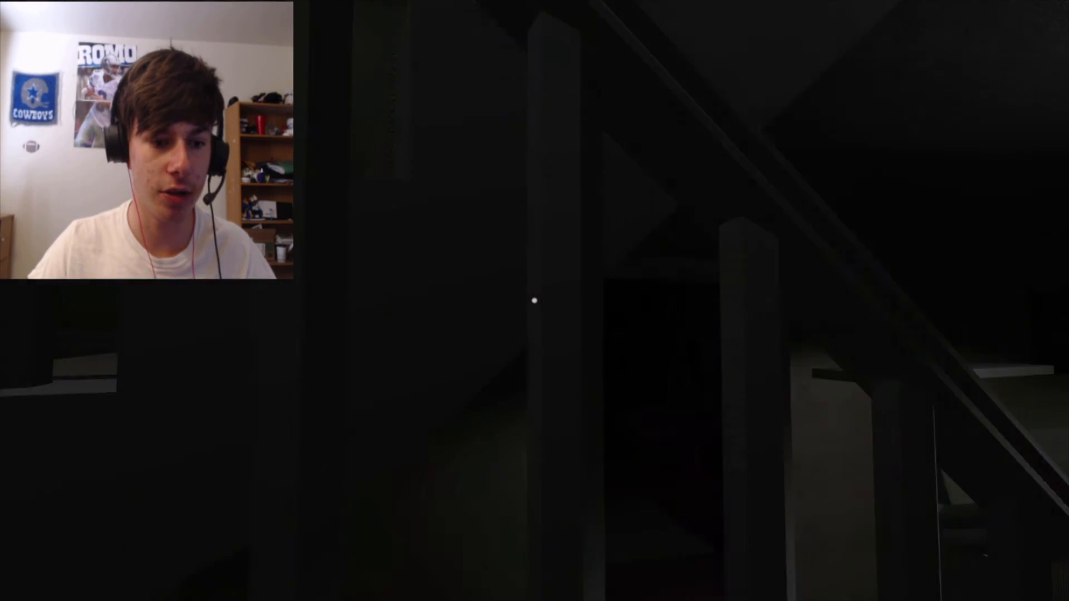
mouse_move(534, 301)
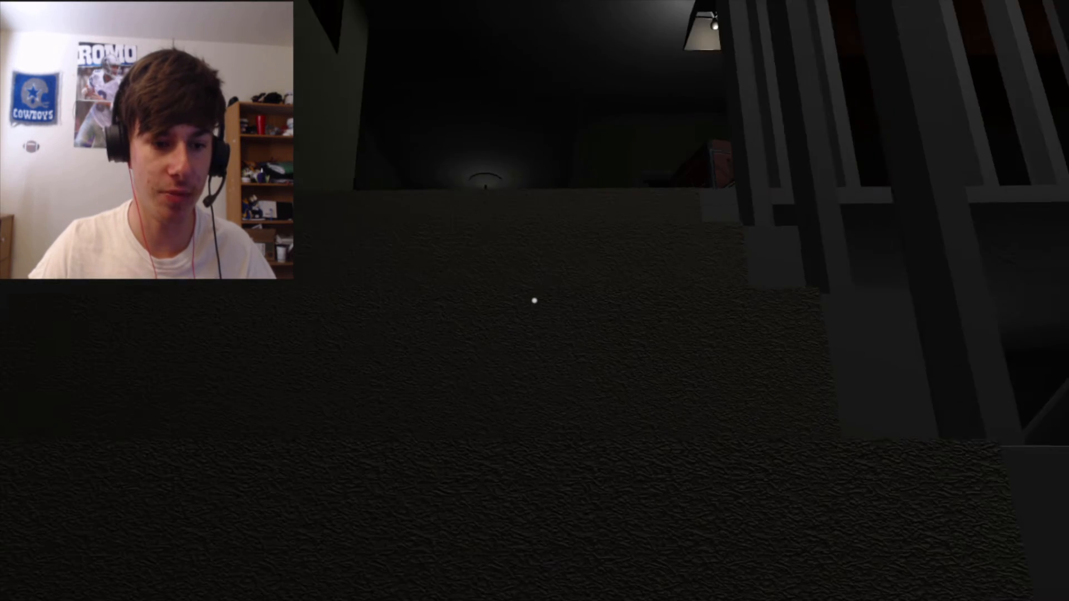
mouse_move(535, 301)
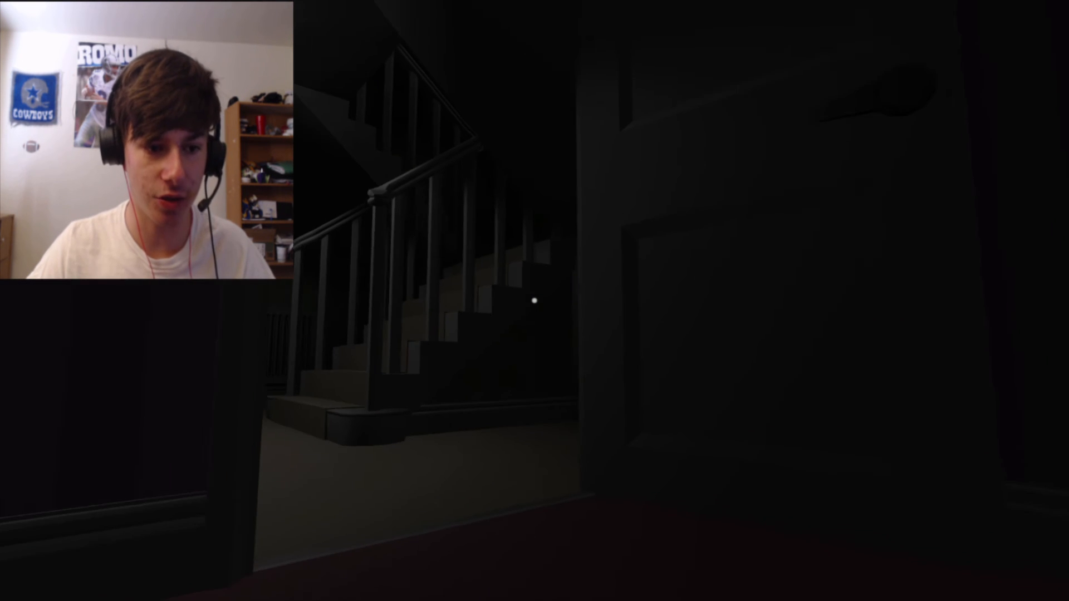
mouse_move(534, 301)
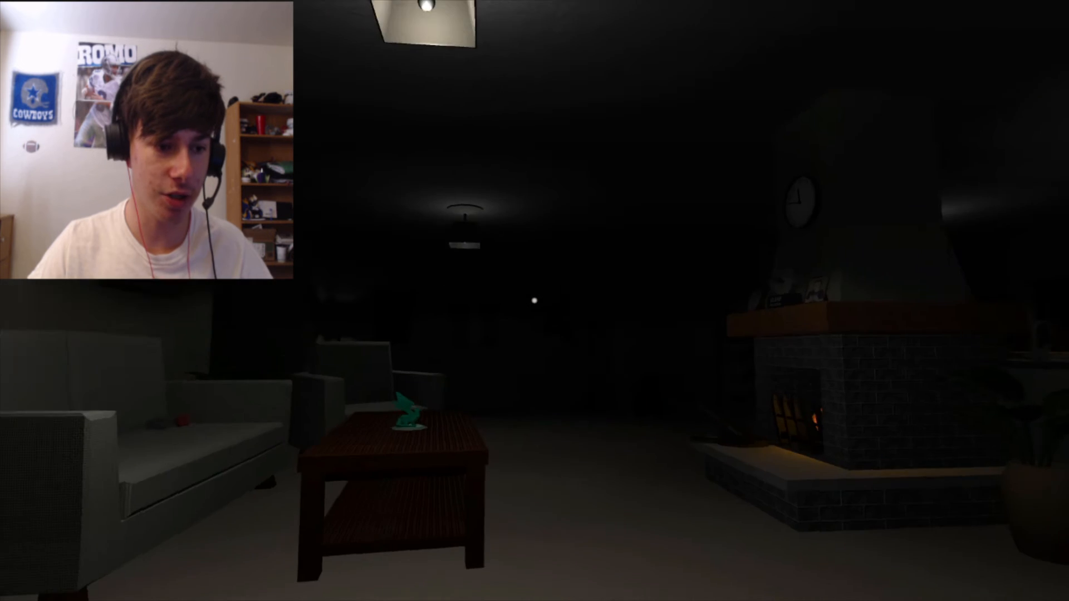
mouse_move(534, 299)
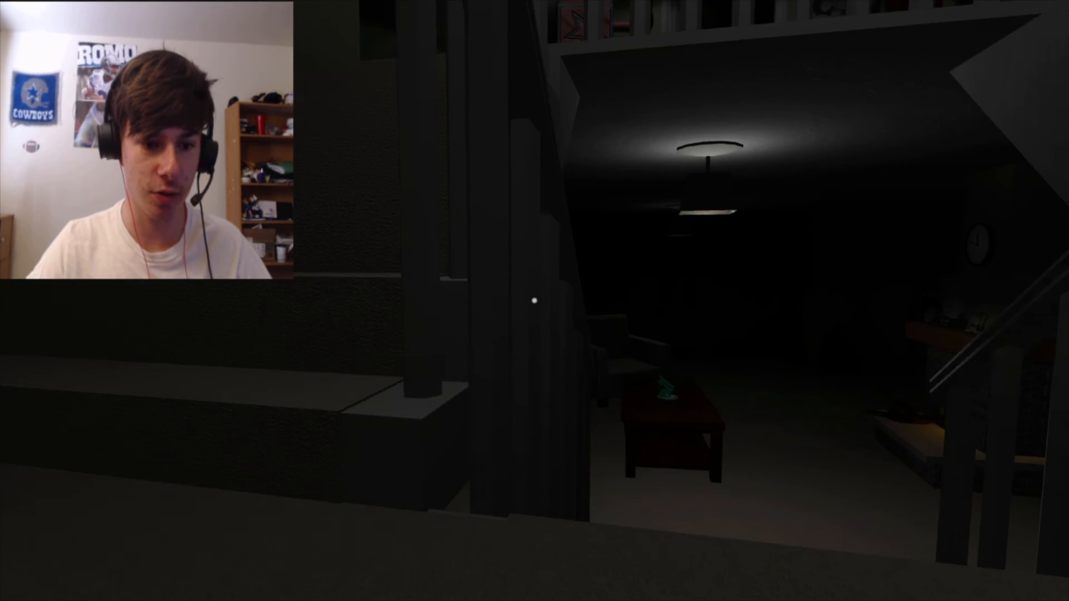
mouse_move(535, 301)
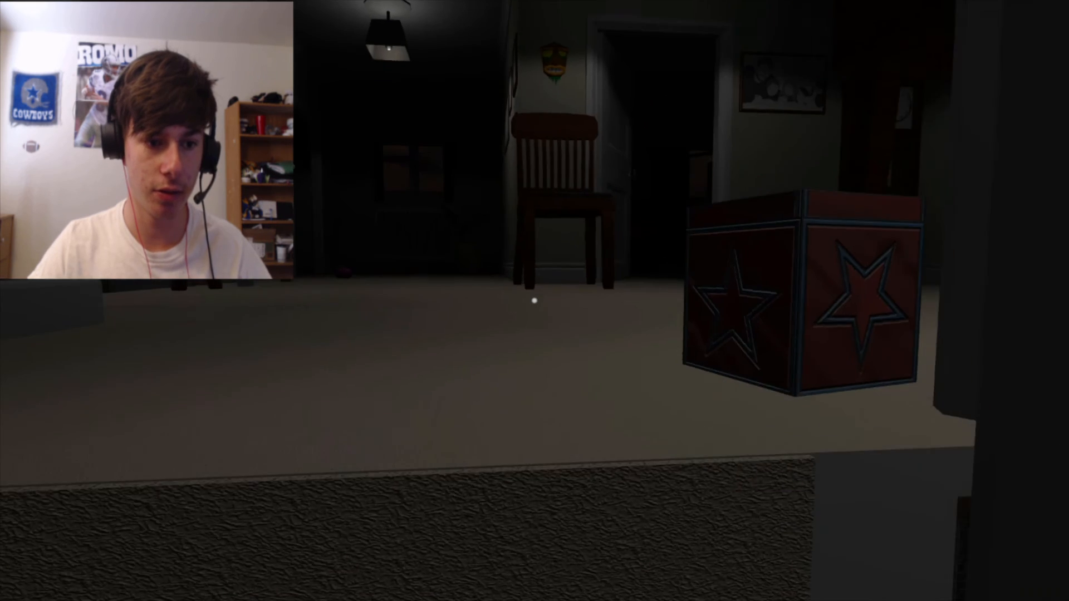
mouse_move(535, 301)
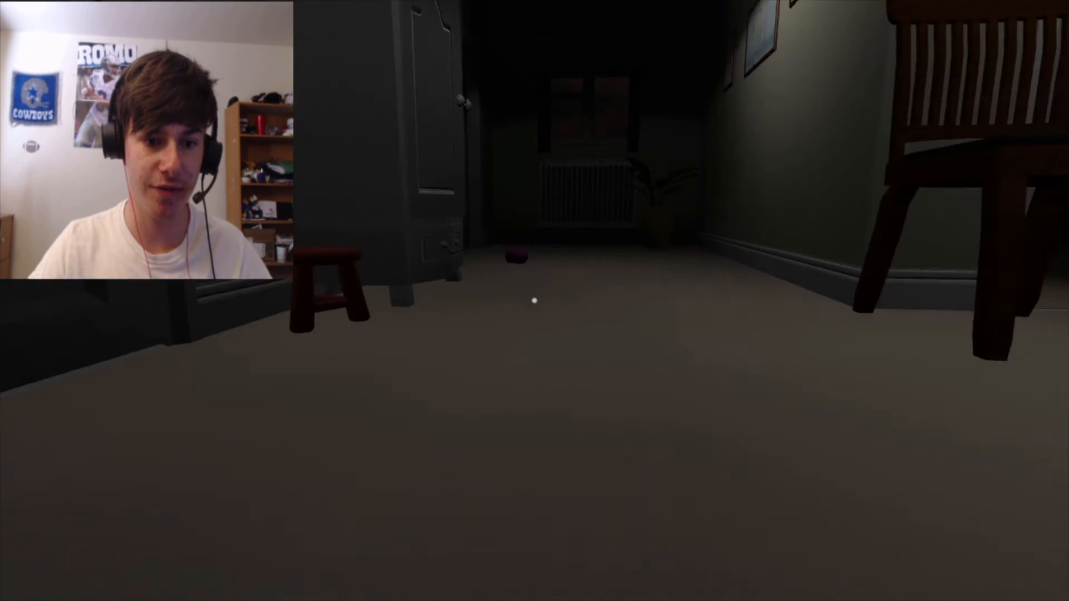